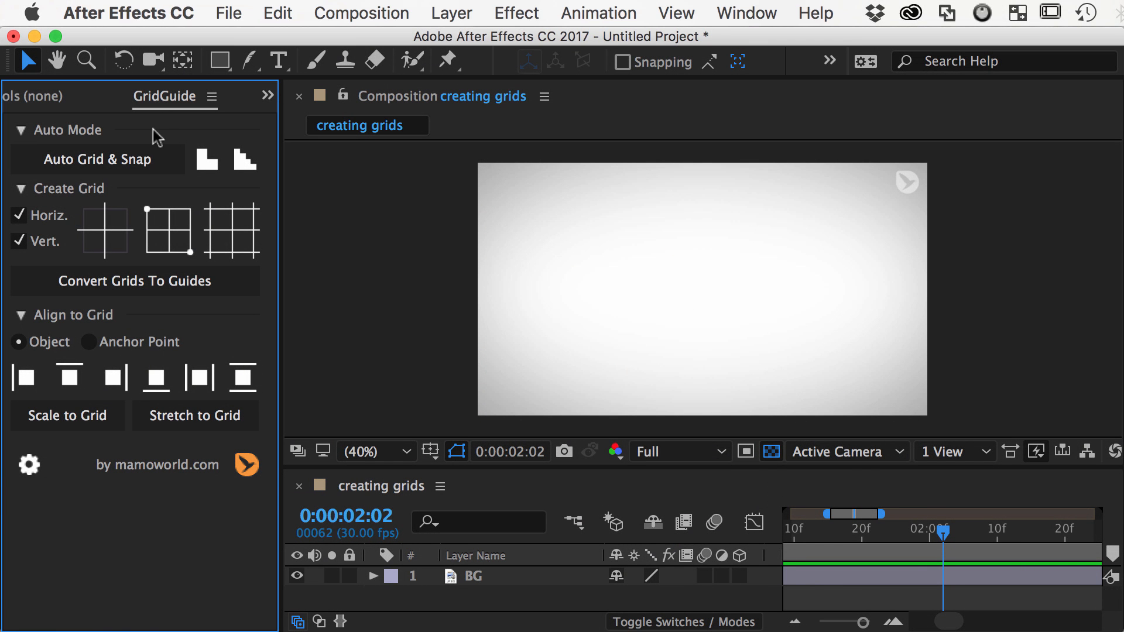
pyautogui.moveTo(105, 231)
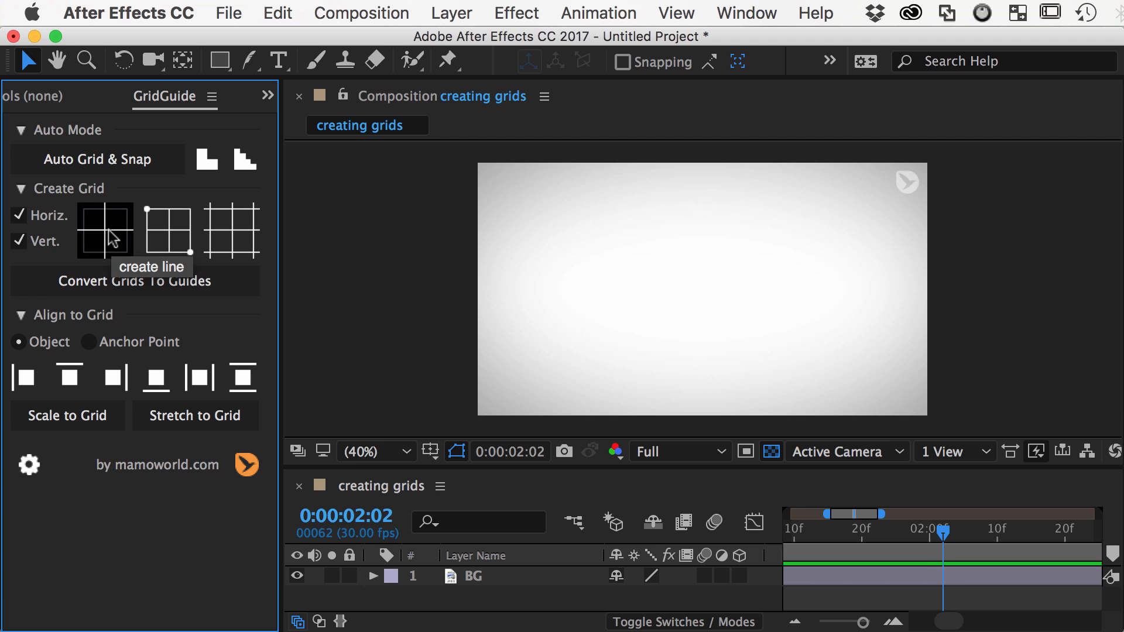
pyautogui.moveTo(169, 230)
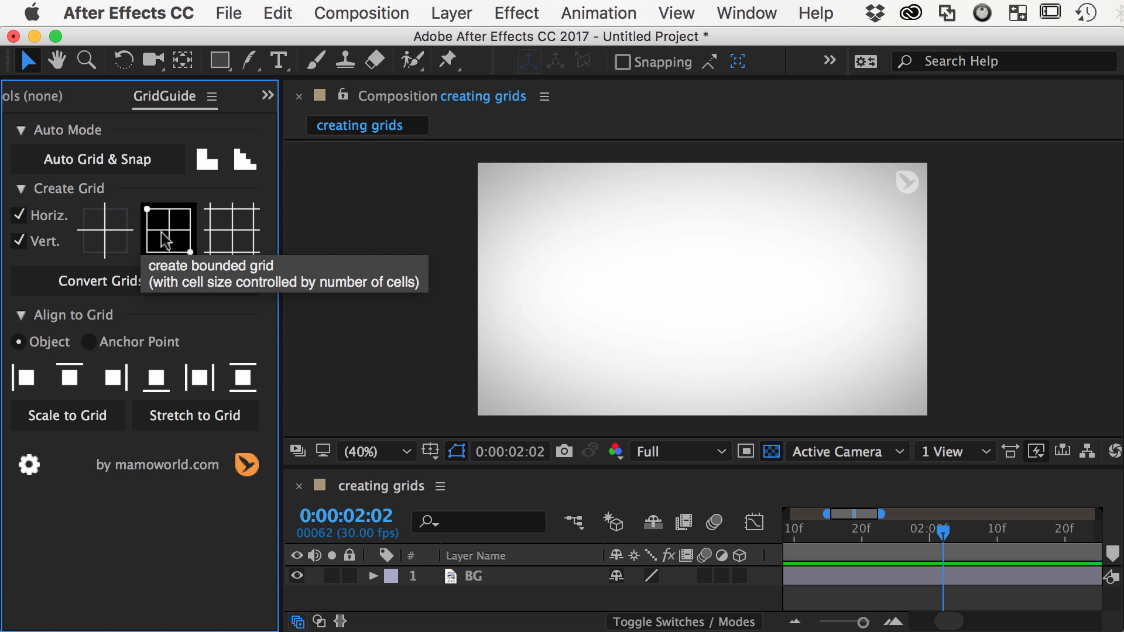
pyautogui.moveTo(231, 243)
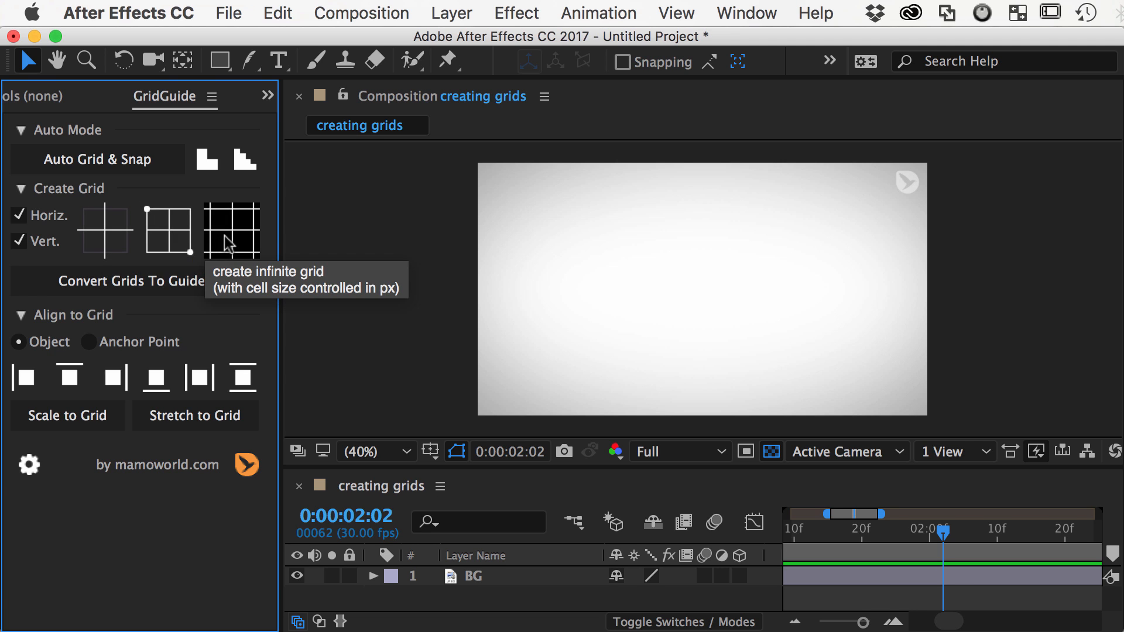
pyautogui.moveTo(66, 240)
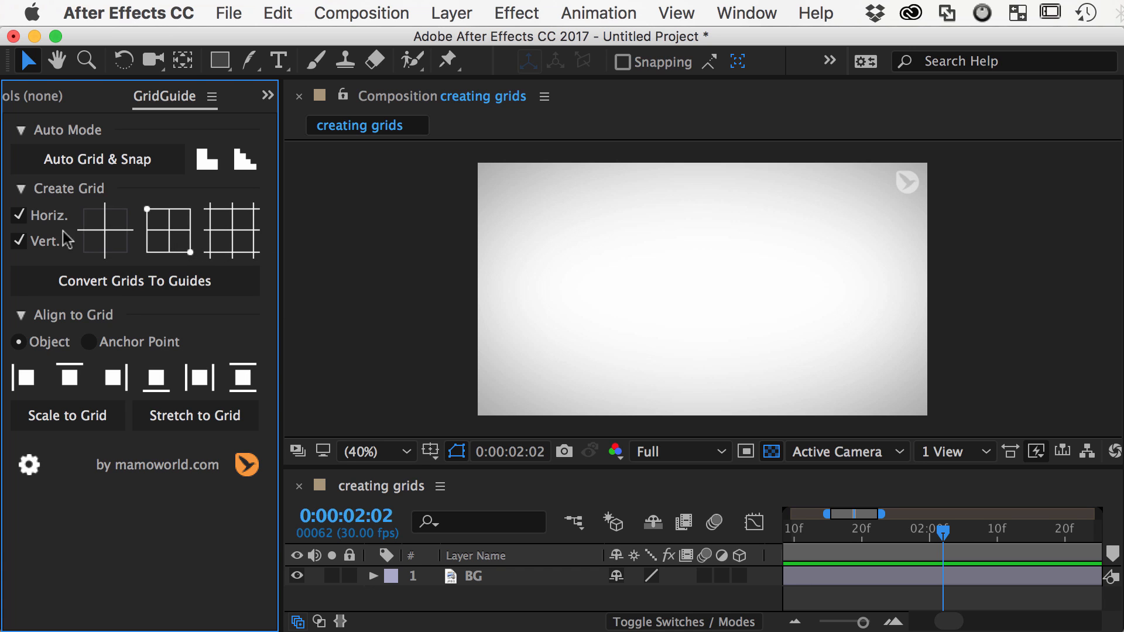
# Step: Keep vertical lines included and create an infinite GridGuide grid layer over BG
pyautogui.click(19, 242)
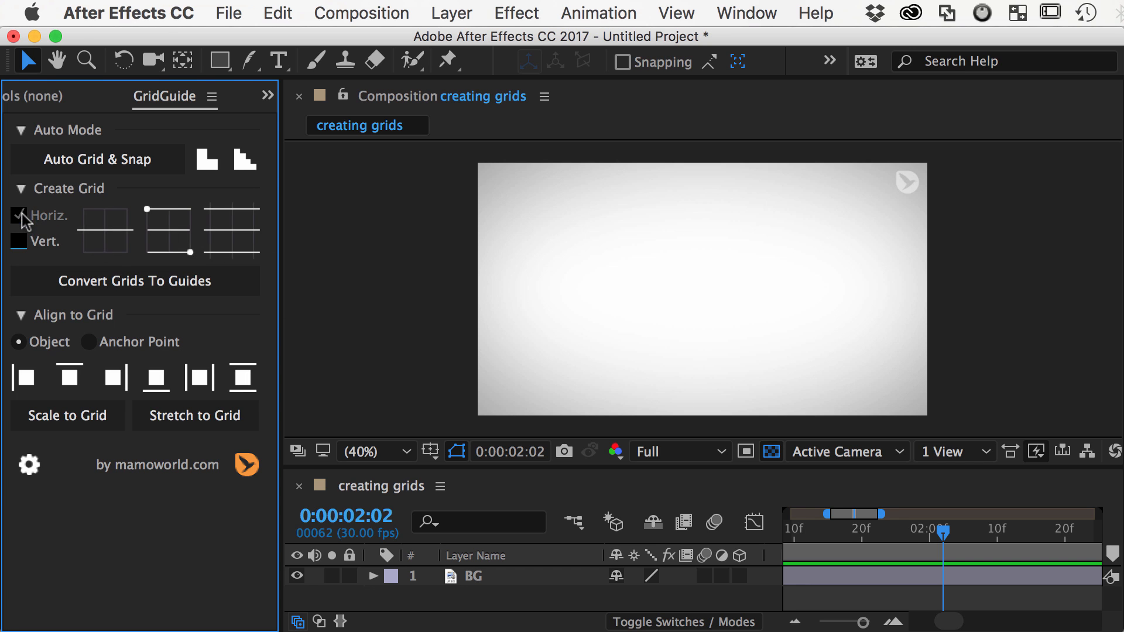
pyautogui.click(18, 241)
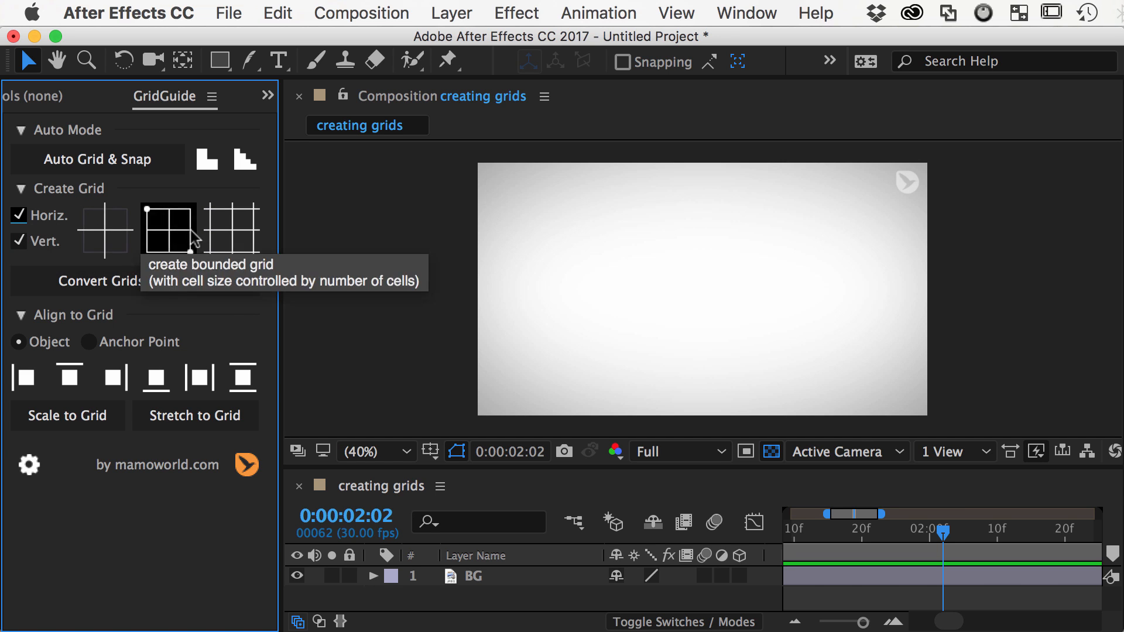
pyautogui.moveTo(230, 231)
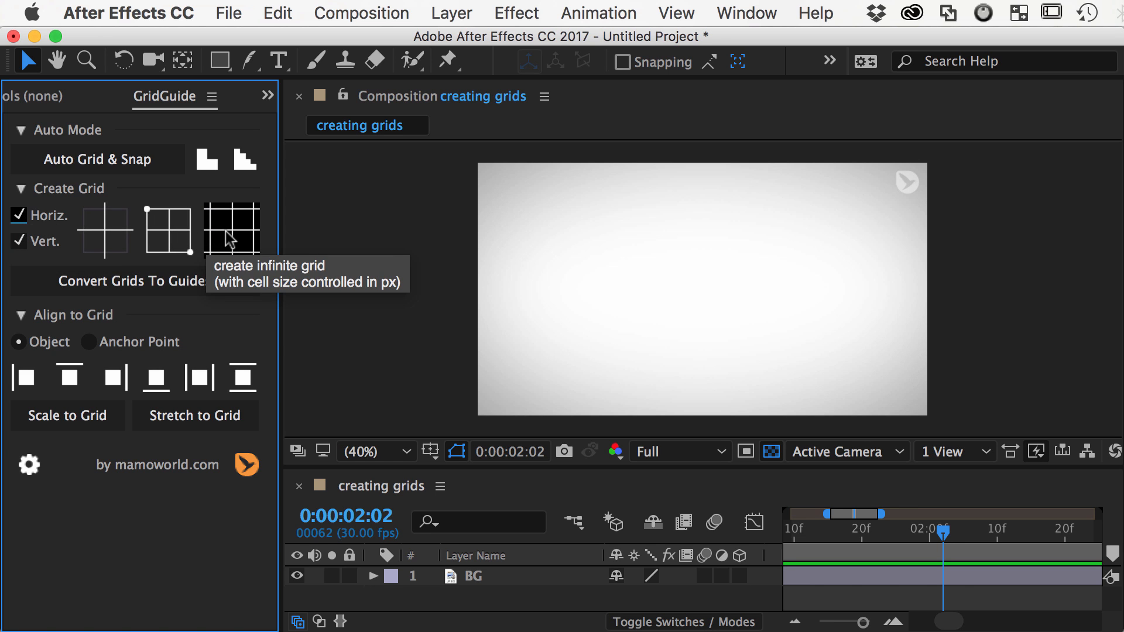
pyautogui.click(231, 230)
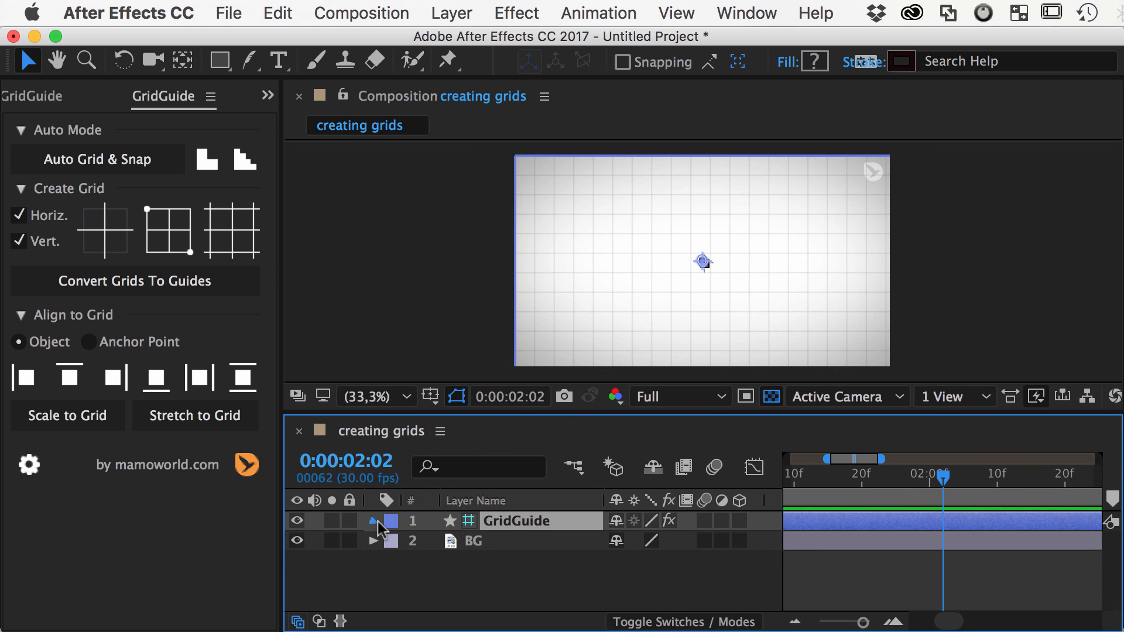
pyautogui.click(372, 520)
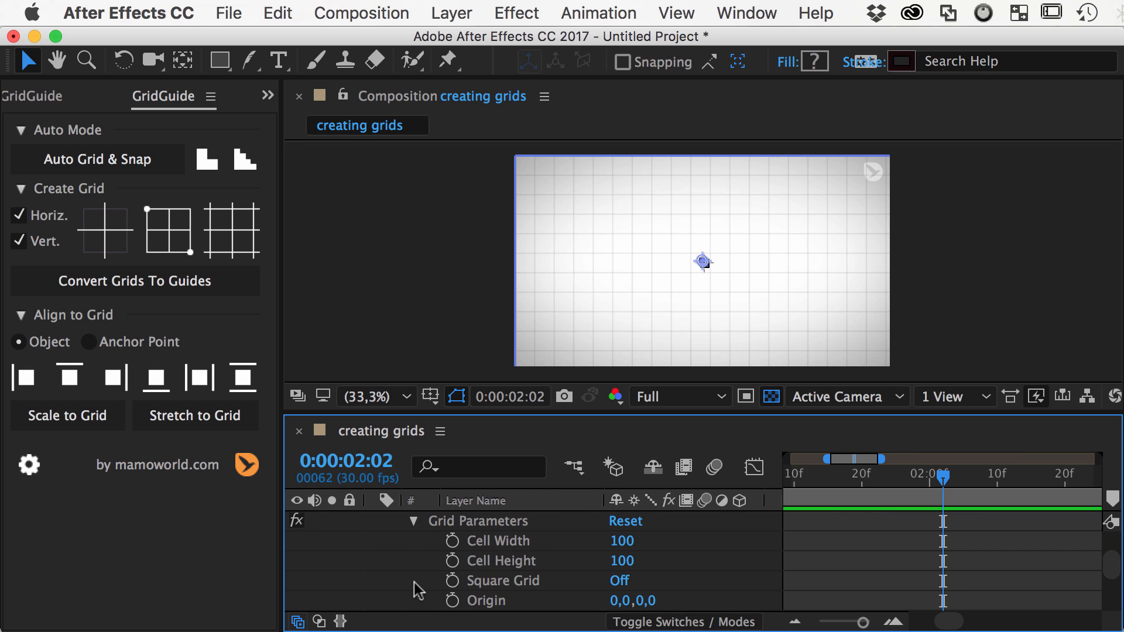
# Step: Set cell width 121 and height 306 in Grid Parameters and leave Square Grid on
pyautogui.moveTo(622, 541); pyautogui.dragTo(703, 541)
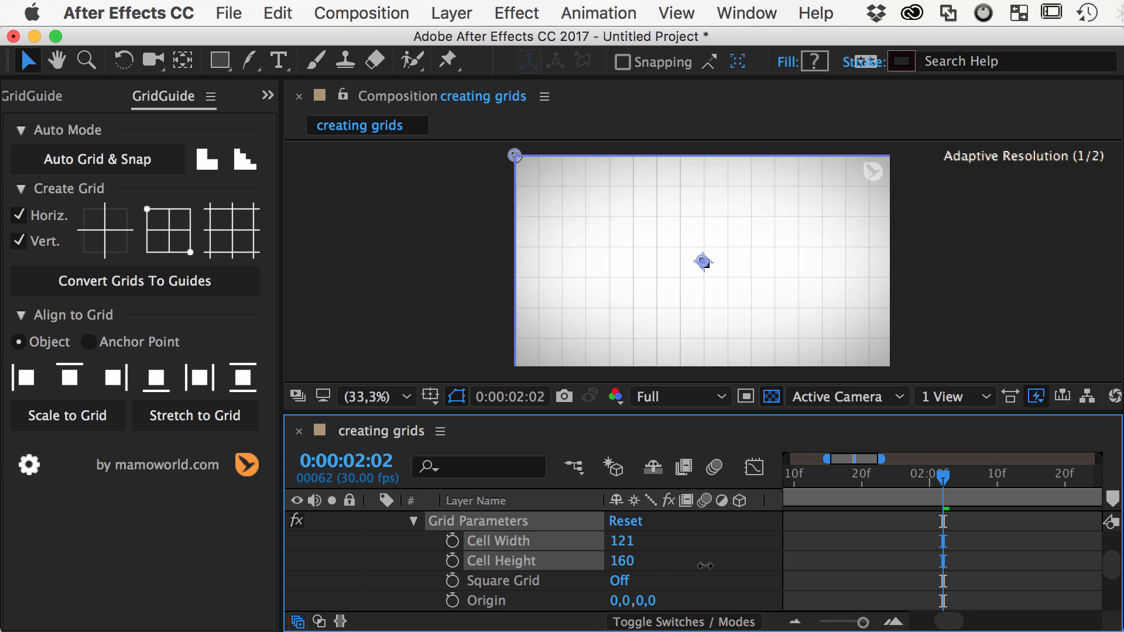
pyautogui.click(618, 581)
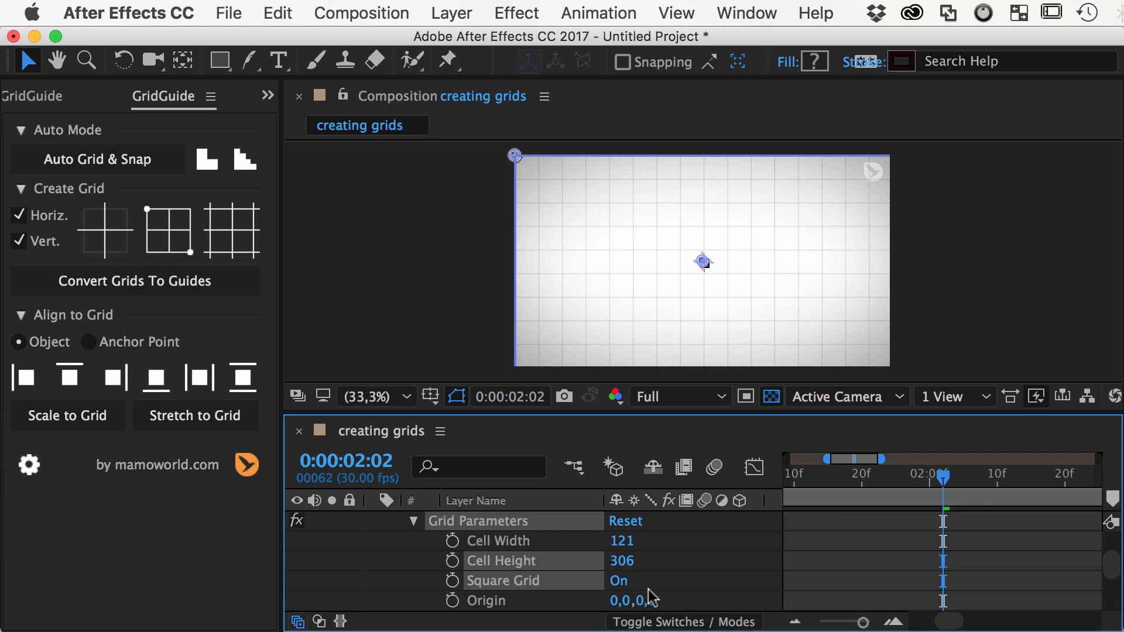
pyautogui.click(619, 581)
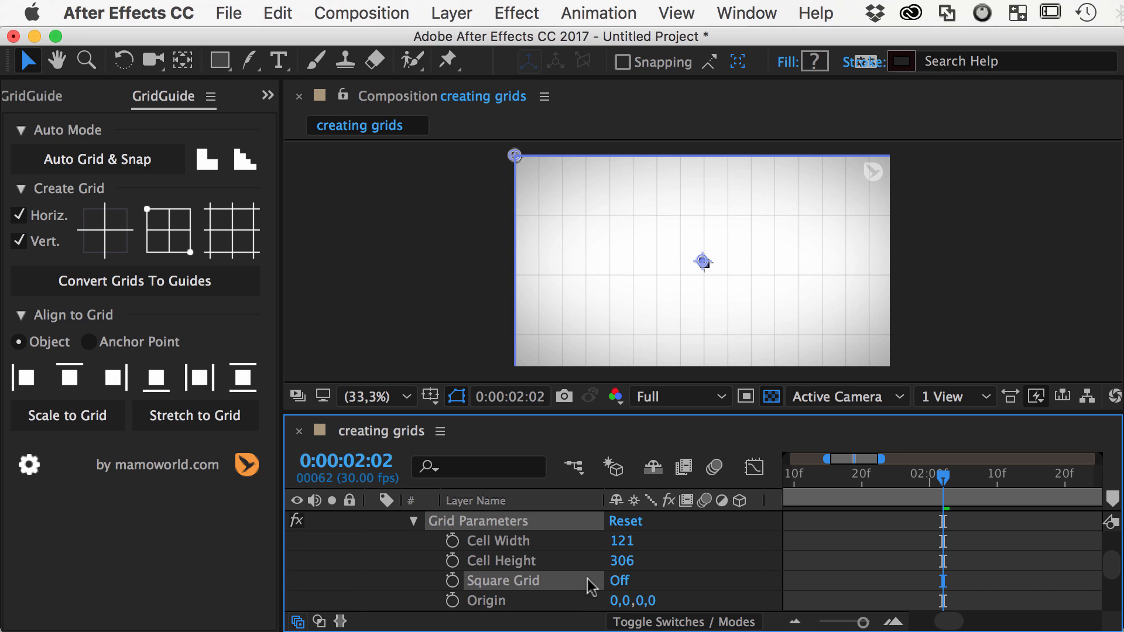
pyautogui.click(619, 581)
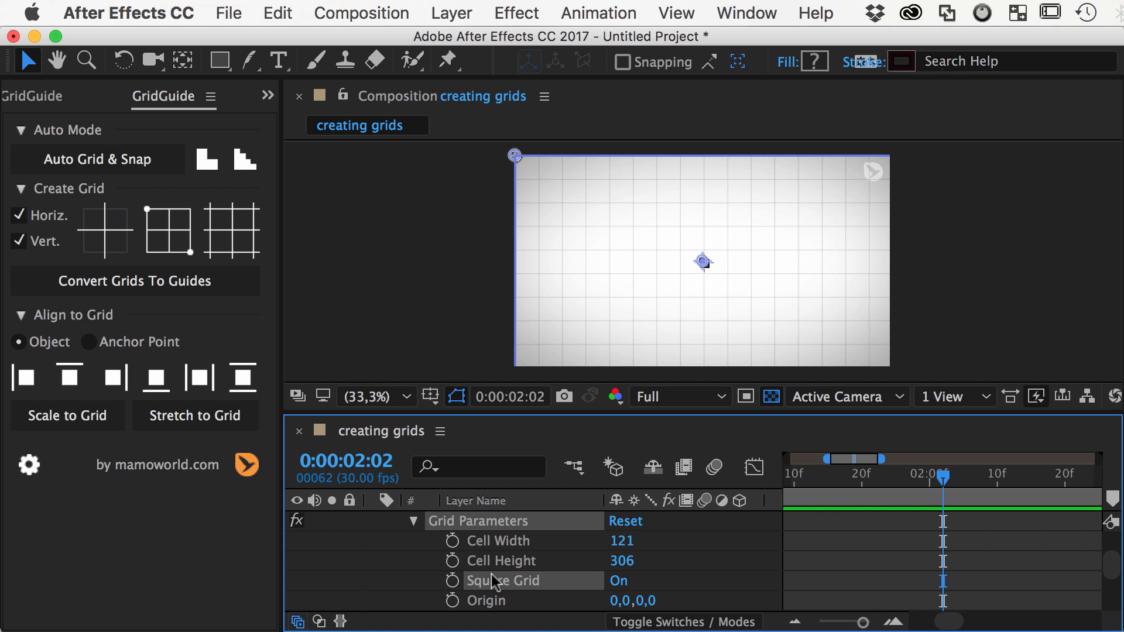
# Step: Give the infinite grid a gutter value so every grid line appears doubled
pyautogui.scroll(-3)
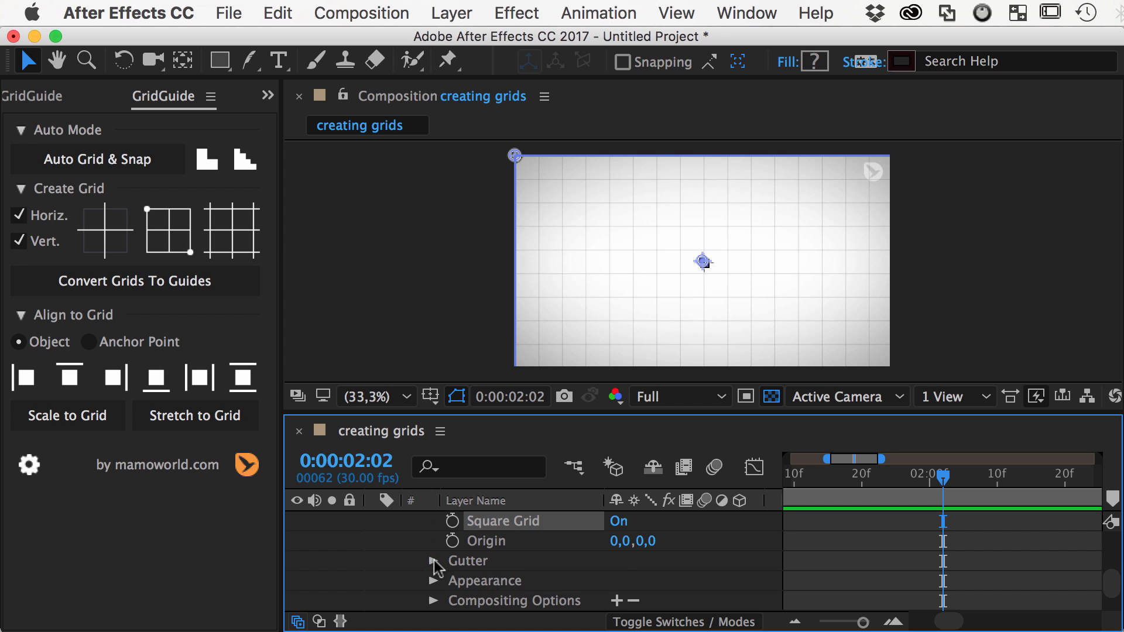
pyautogui.click(433, 561)
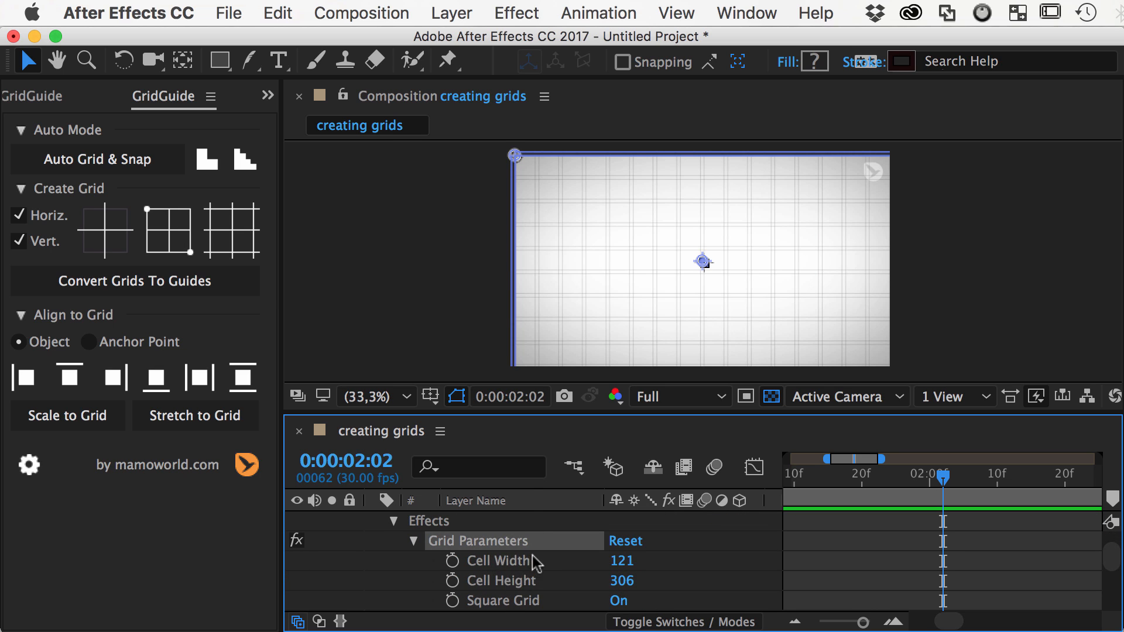
pyautogui.moveTo(511, 587)
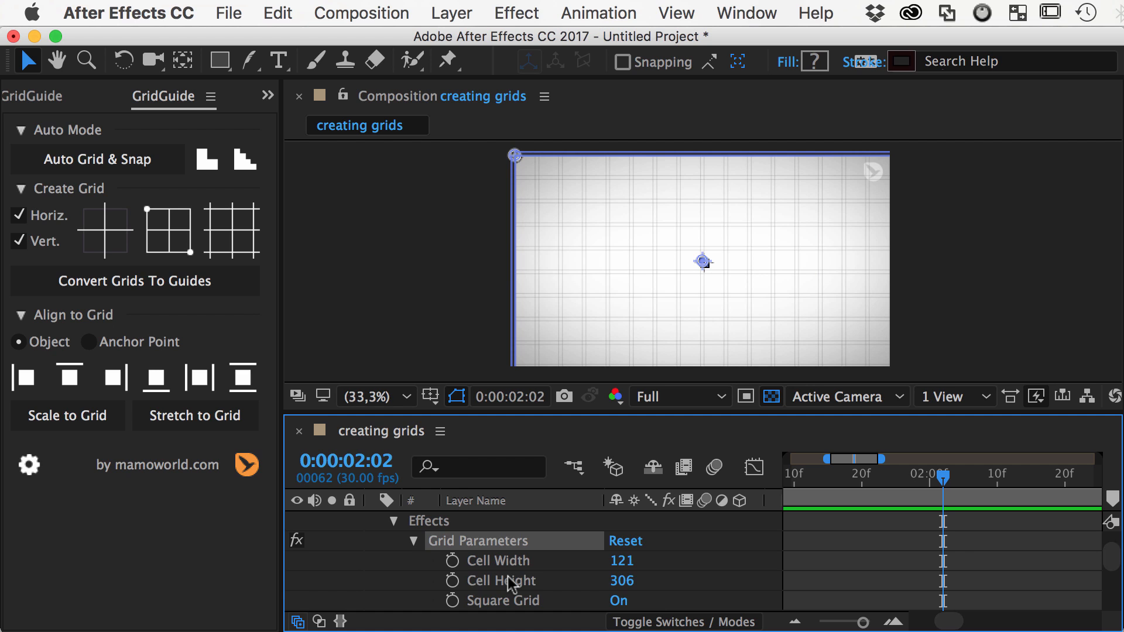
pyautogui.moveTo(167, 230)
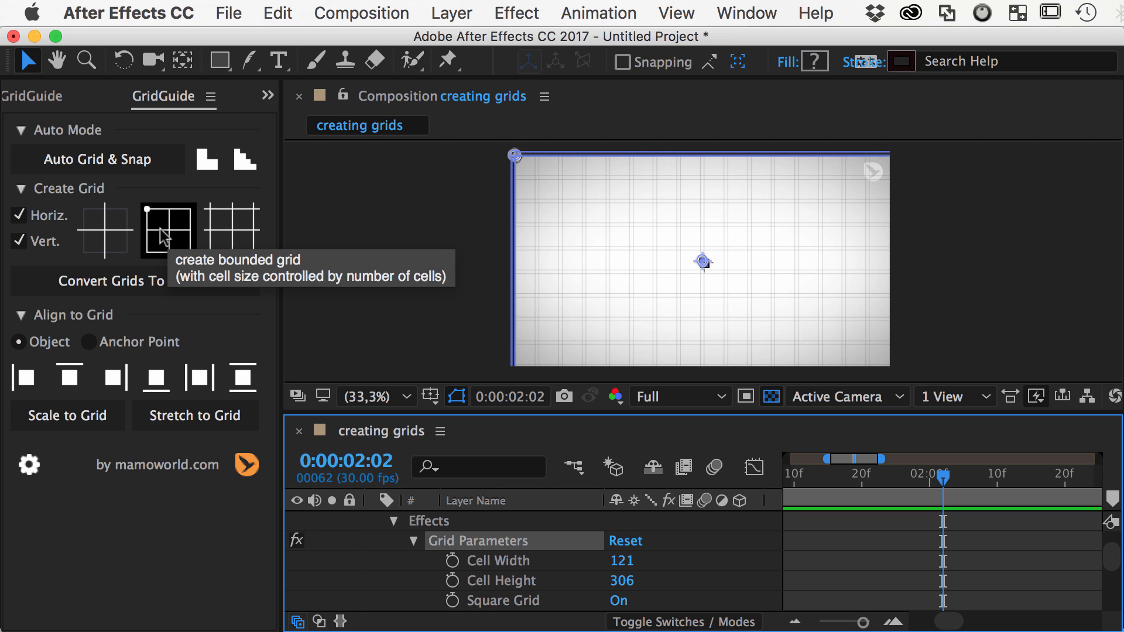
# Step: Hide the infinite grid and add a bounded 5 by 4 grid starting at 390,258, with its parameters revealed
pyautogui.click(169, 231)
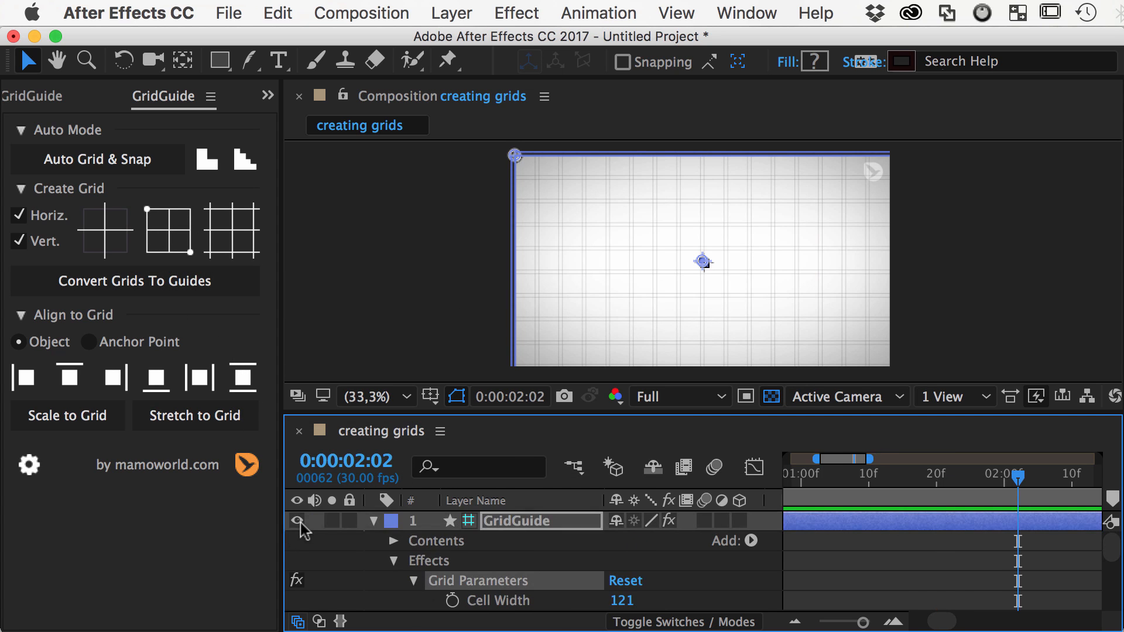
pyautogui.click(243, 379)
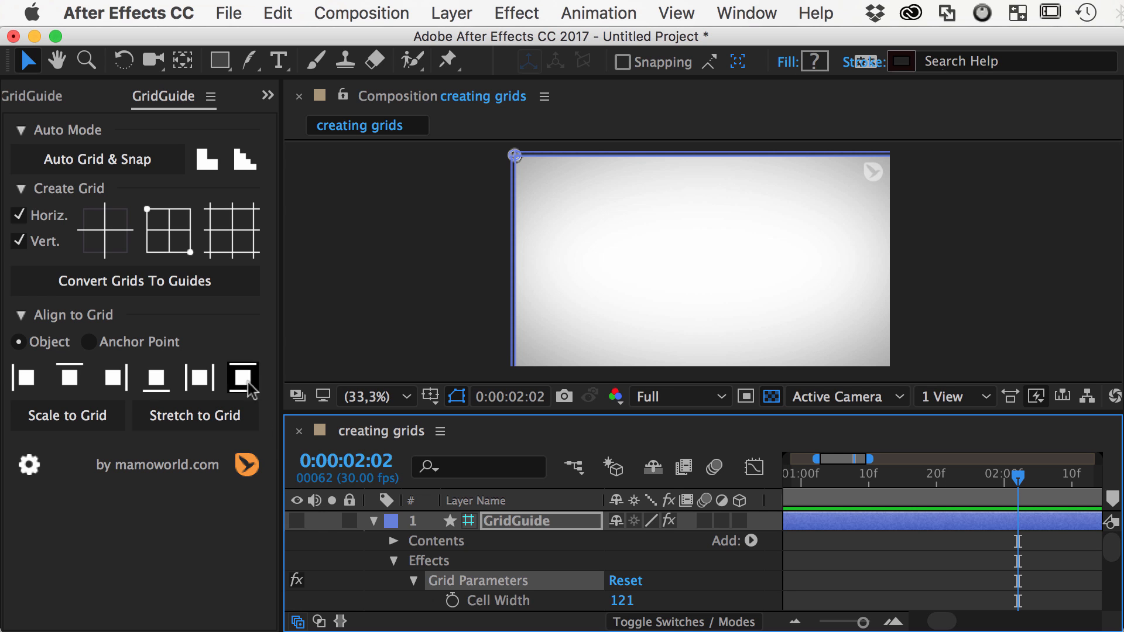
pyautogui.click(168, 231)
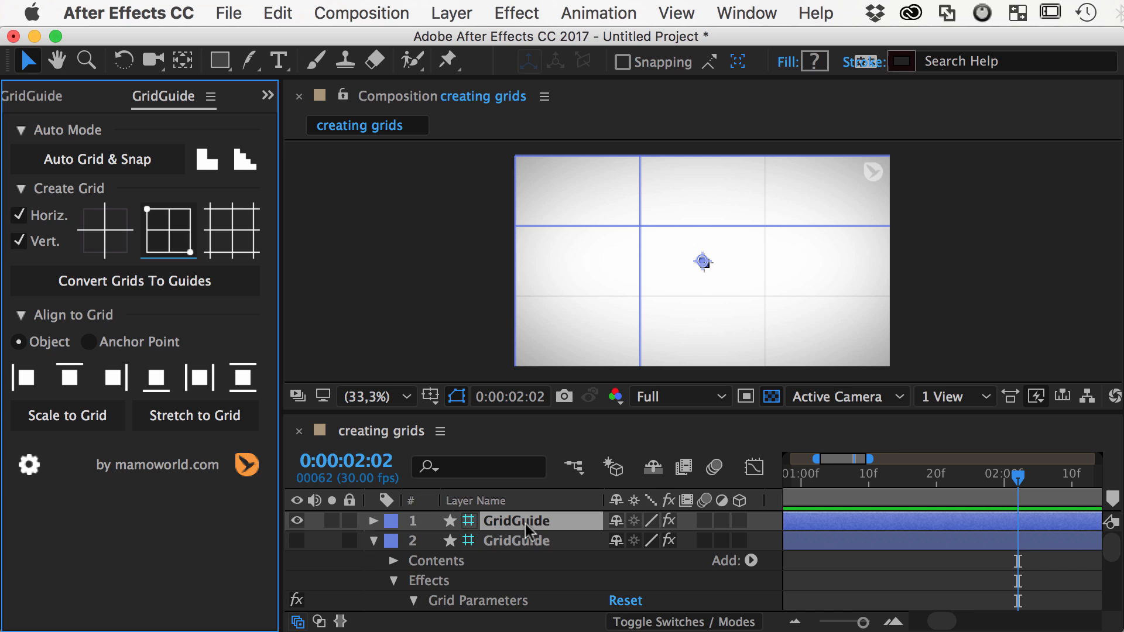
pyautogui.click(372, 520)
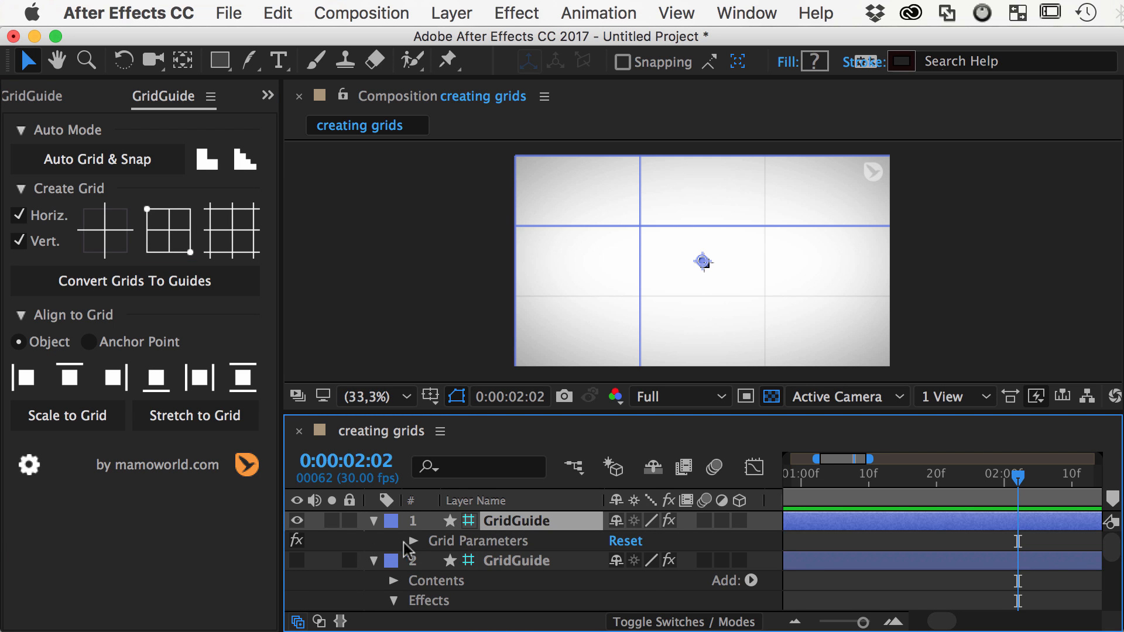
pyautogui.click(413, 541)
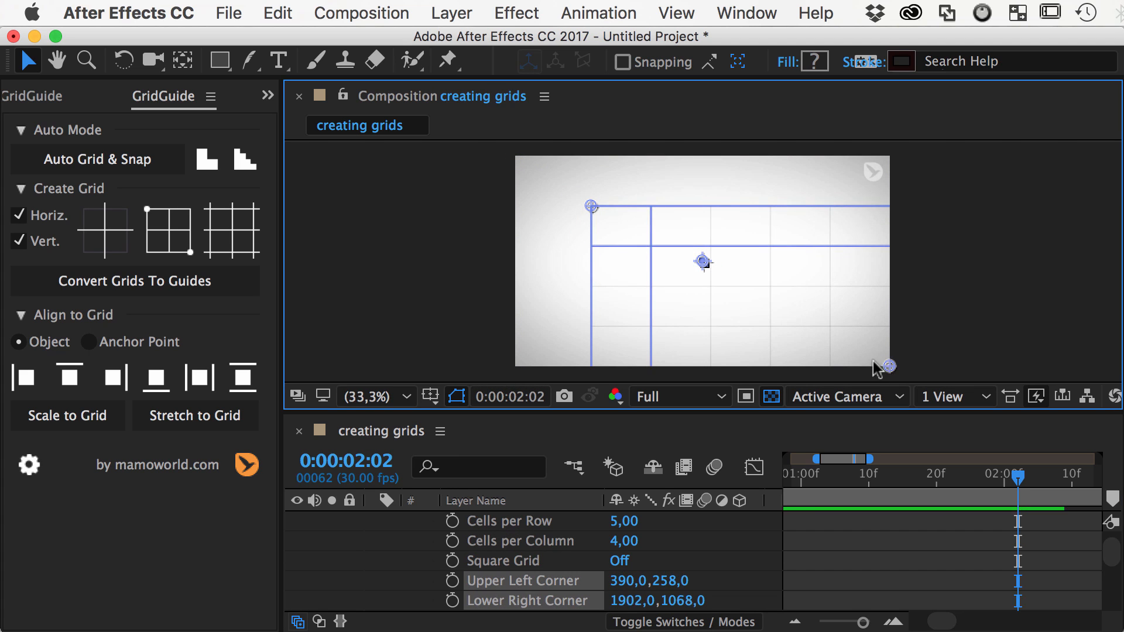
# Step: Inset the bounded grid to 200 by 188 margins with 15-wide dark lines at 50% opacity
pyautogui.moveTo(890, 365); pyautogui.dragTo(807, 321)
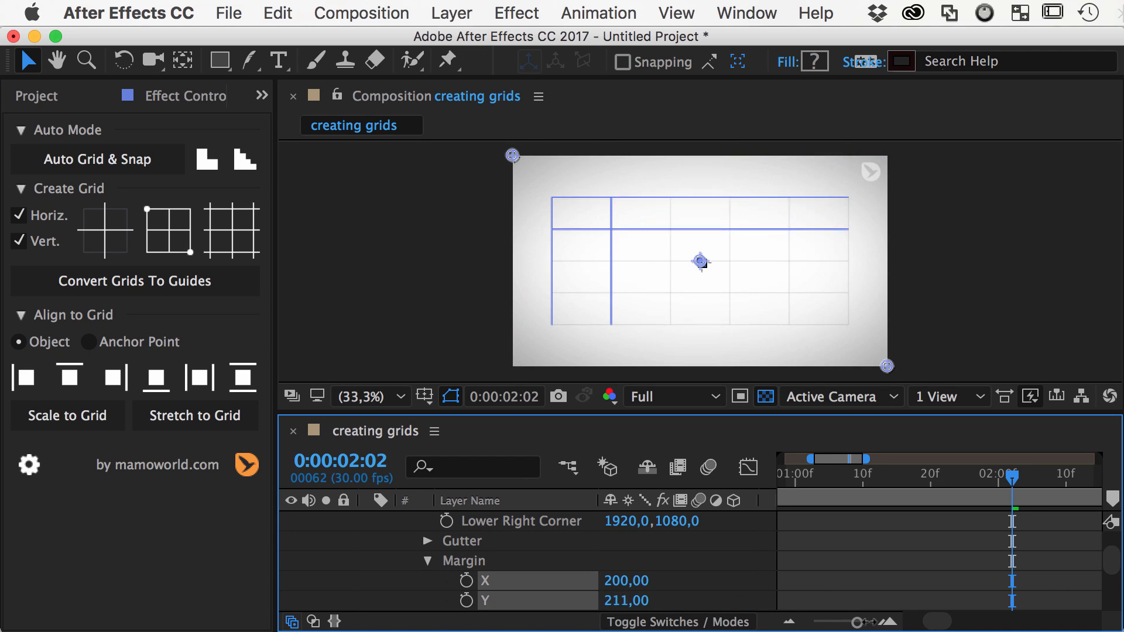
pyautogui.moveTo(888, 365); pyautogui.dragTo(837, 331)
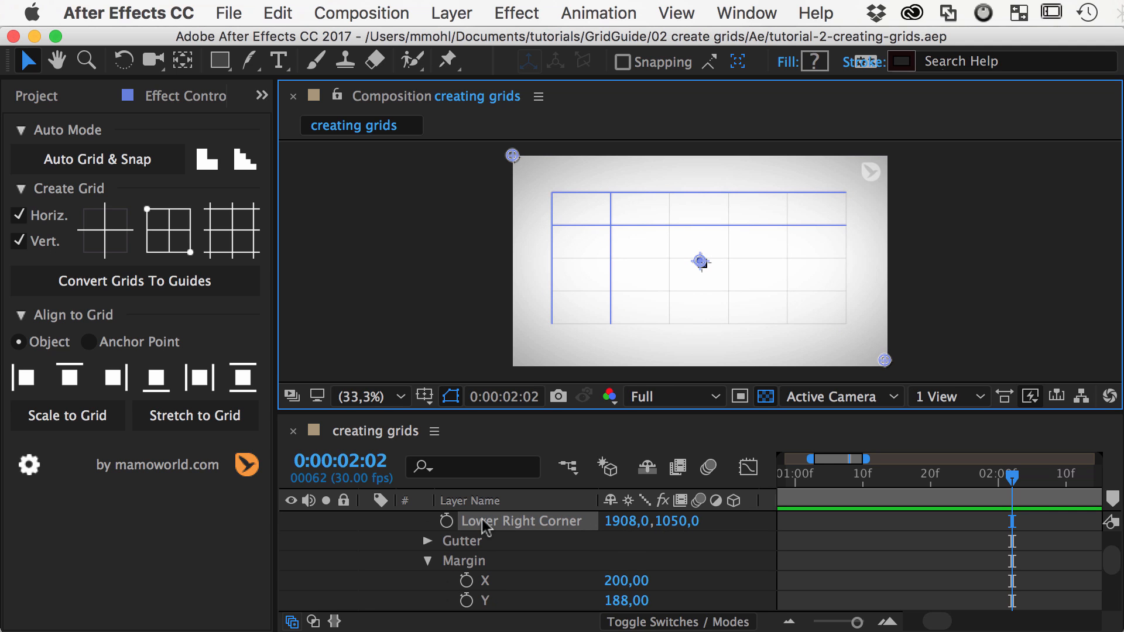
pyautogui.scroll(-3)
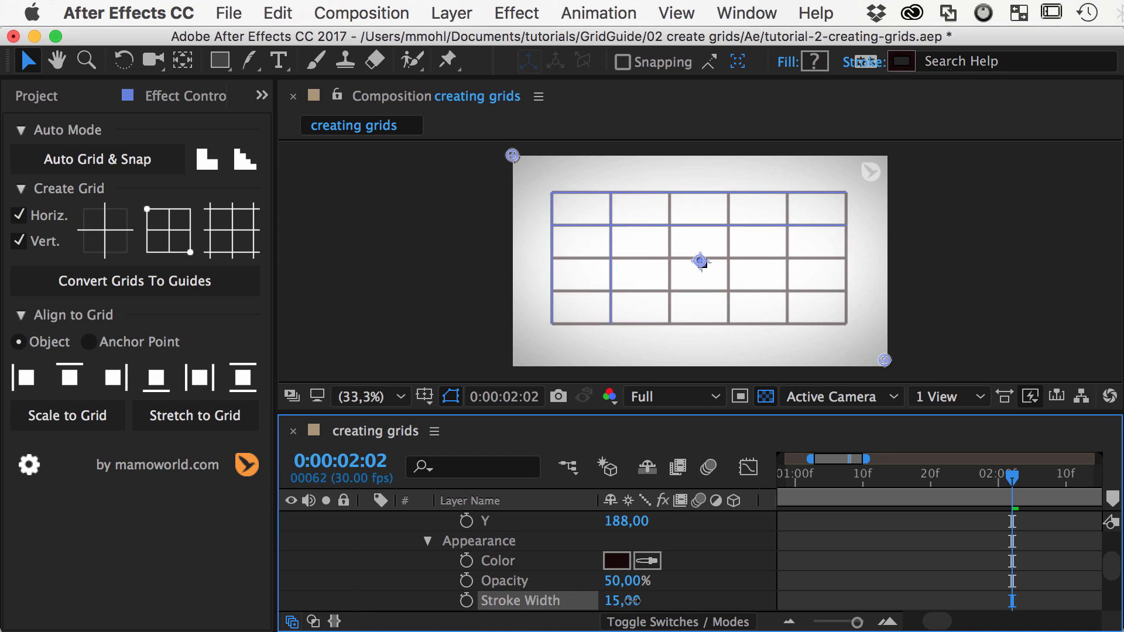
# Step: Hide the bounded grid and show the infinite grid rotated diagonally over BG
pyautogui.click(615, 561)
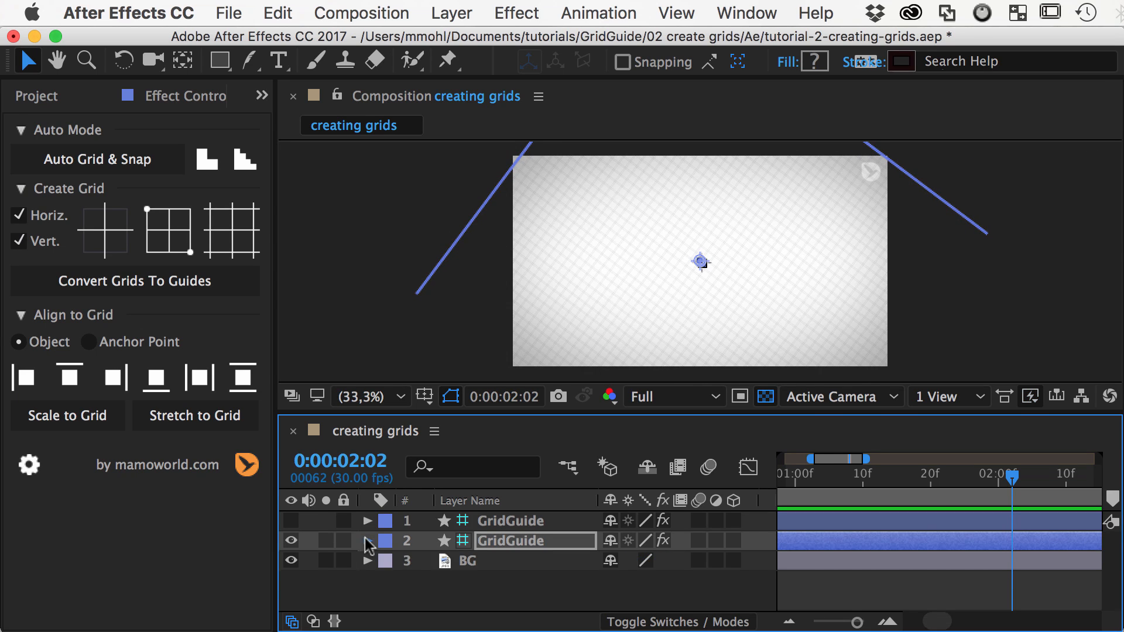
# Step: Reveal the infinite grid layer's properties before removing both grid layers
pyautogui.click(366, 540)
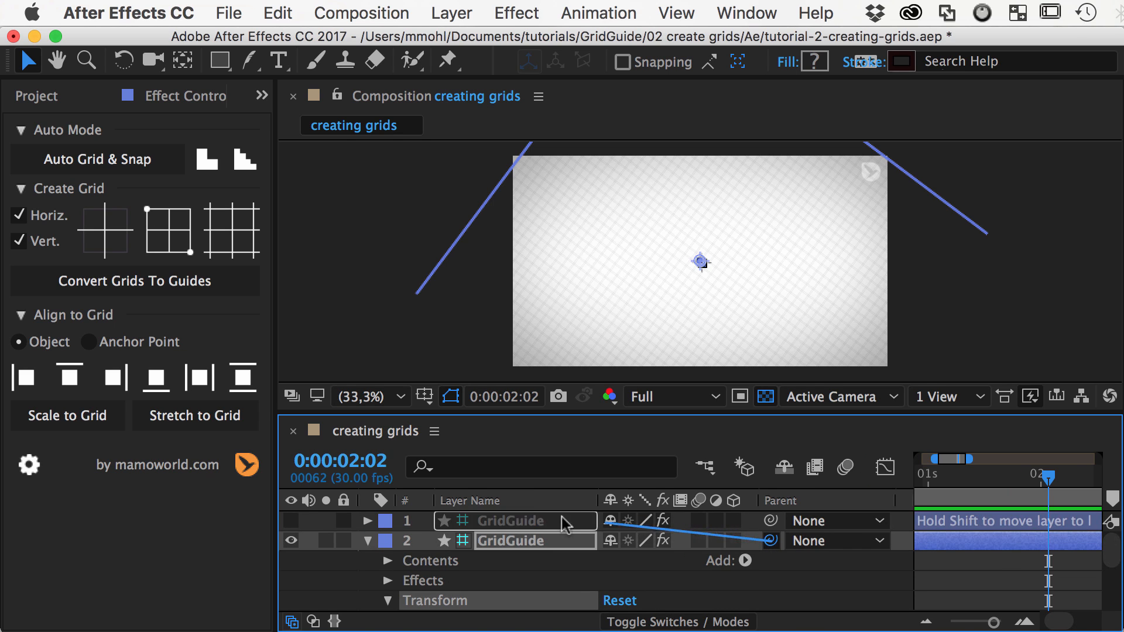
pyautogui.moveTo(513, 527)
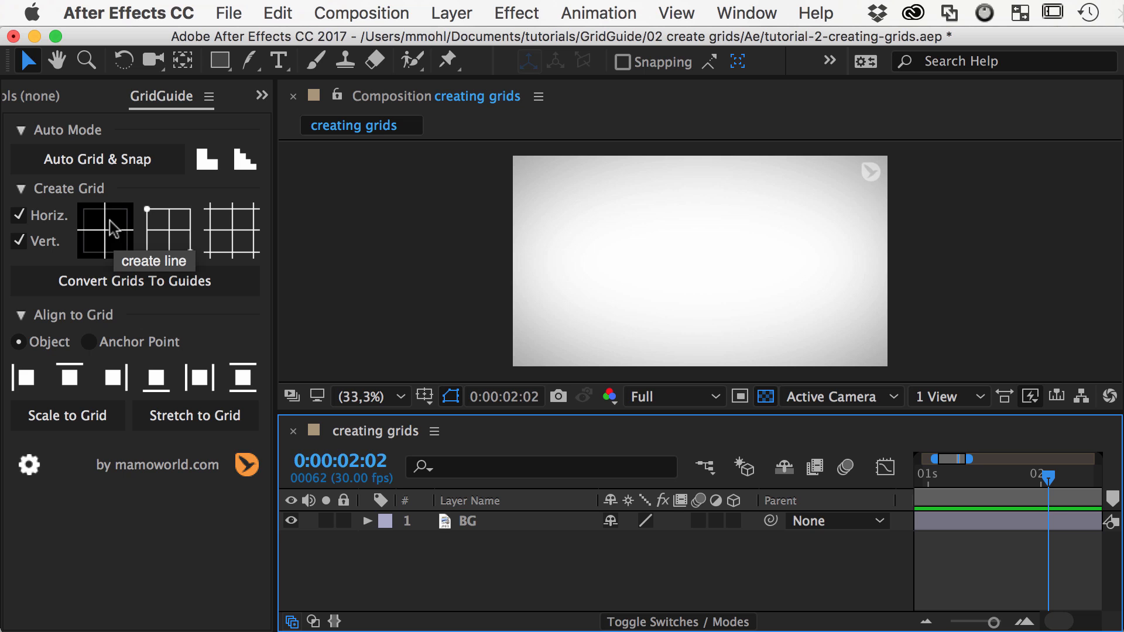
# Step: Add two crosshair line layers over BG, the first crossing at the frame centre
pyautogui.click(104, 230)
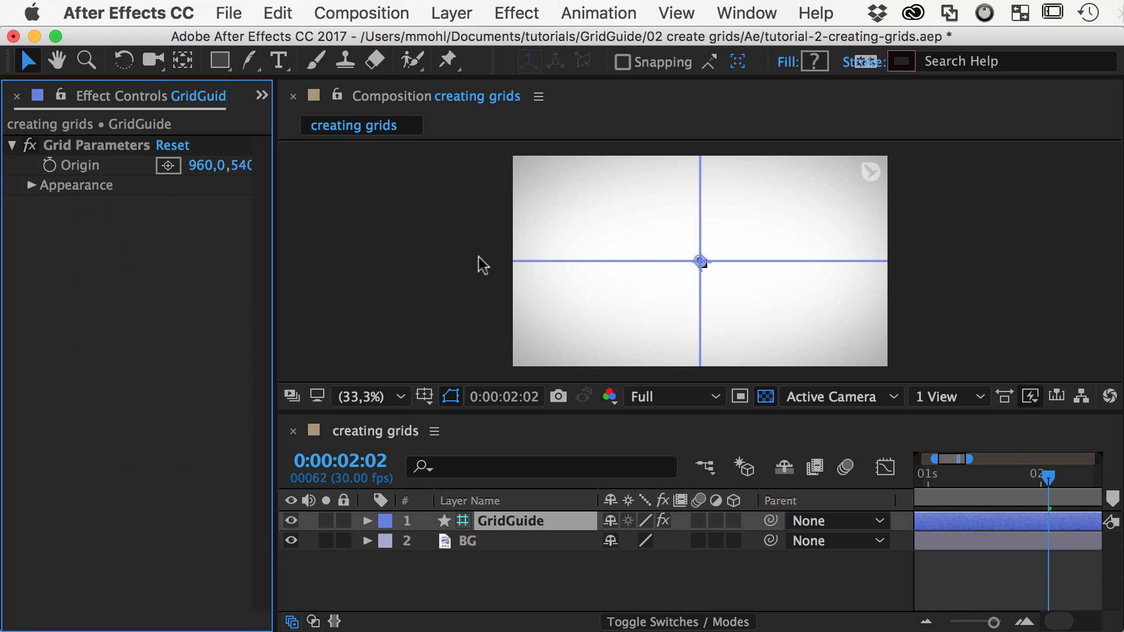
pyautogui.click(106, 229)
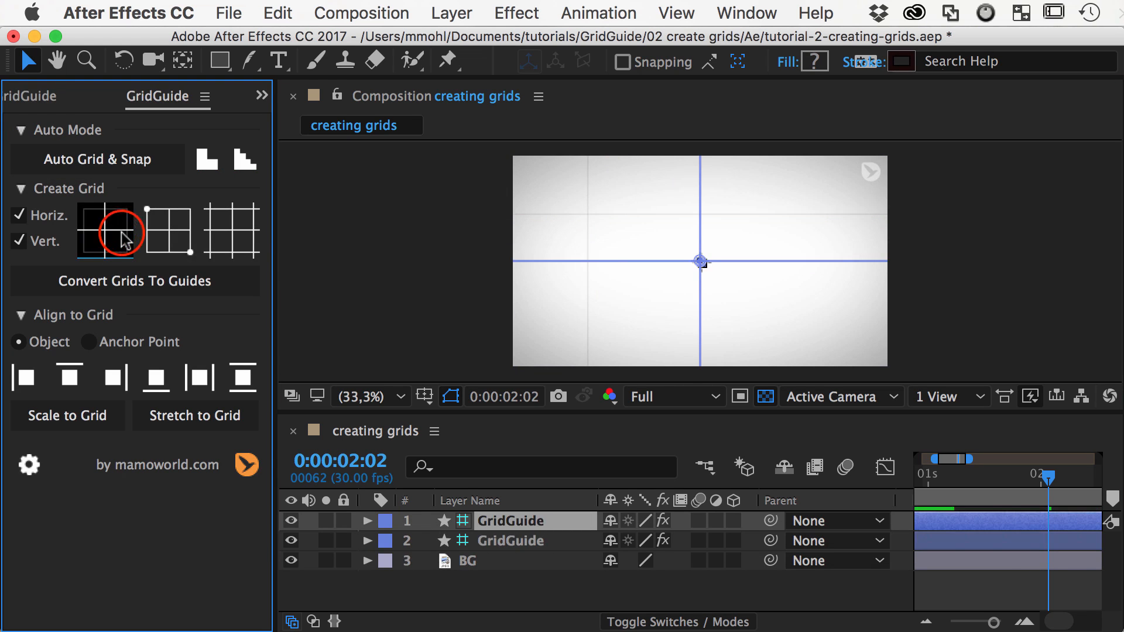